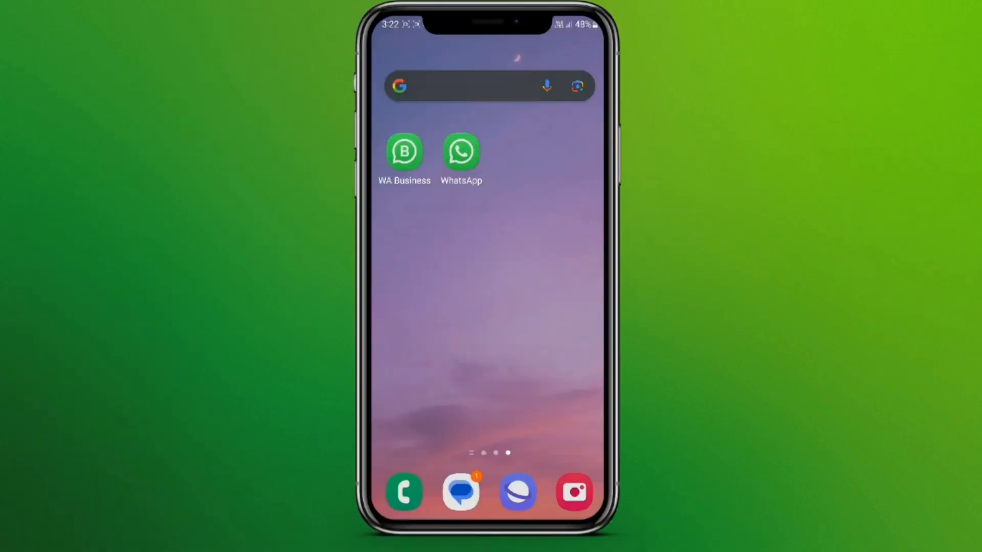
- Launch WhatsApp, keep English as the language and accept the terms of service
click(461, 151)
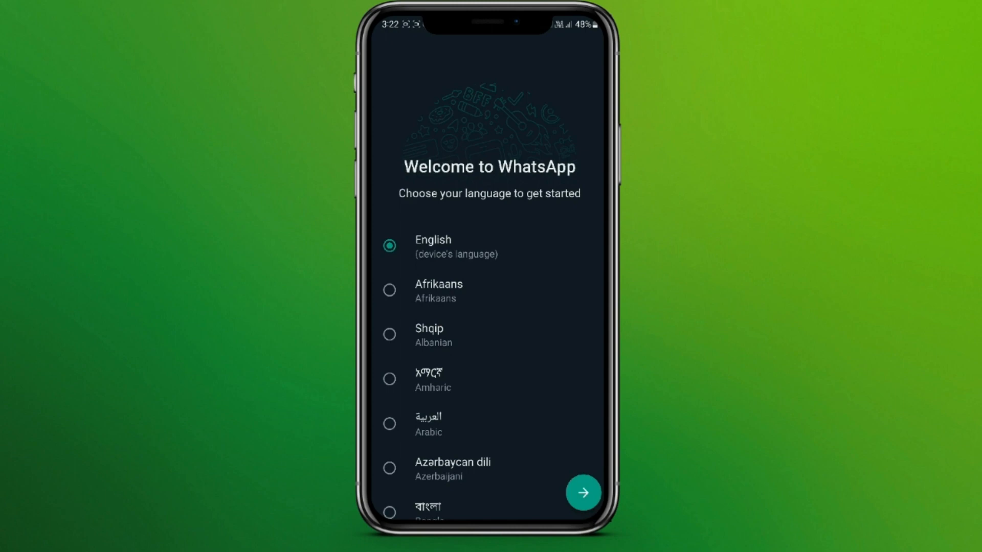
click(584, 493)
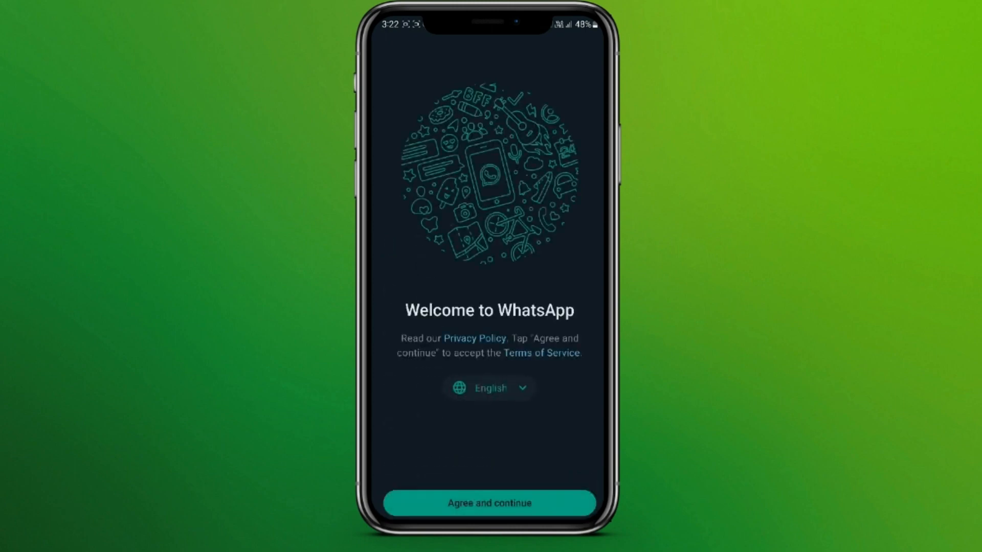
click(489, 502)
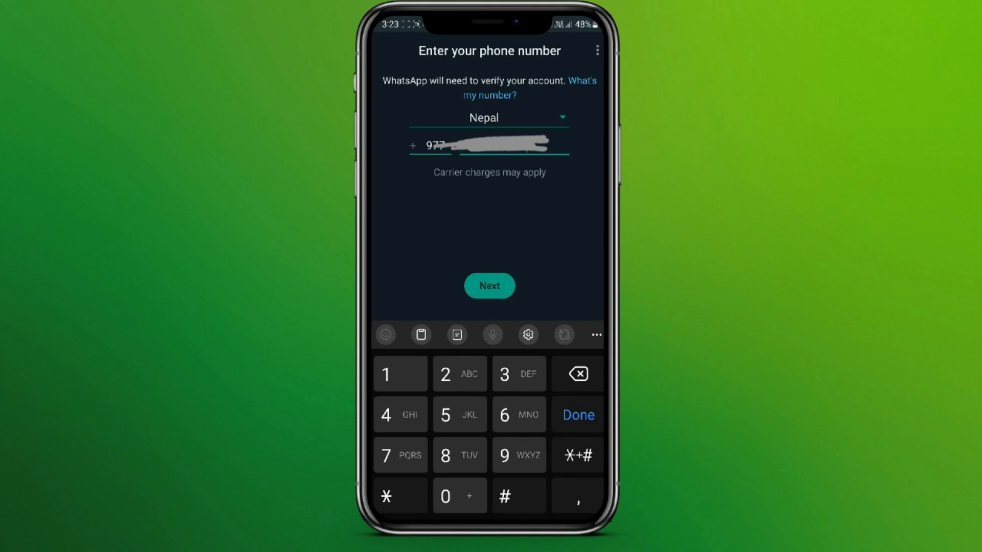
- Submit the Nepal phone number and confirm it is correct
click(489, 285)
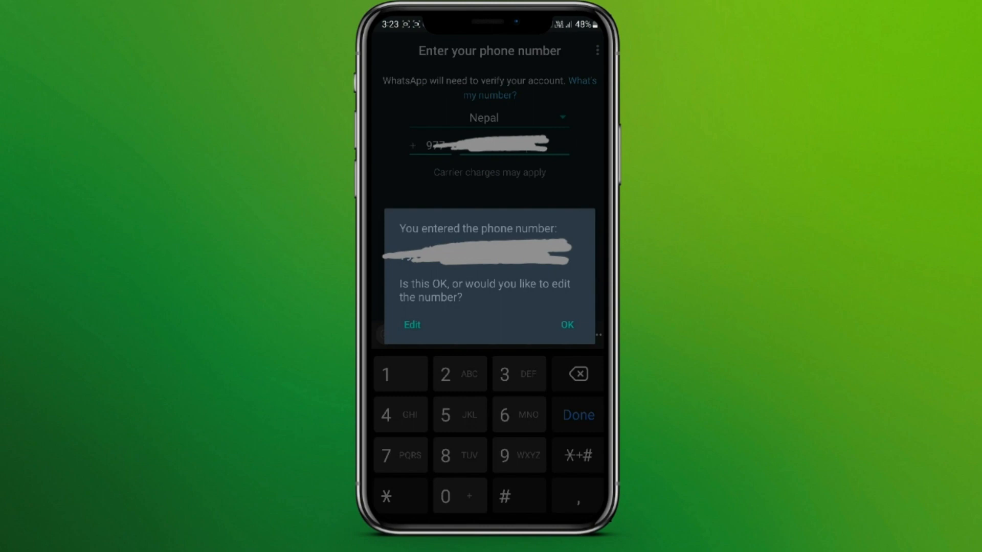
click(567, 325)
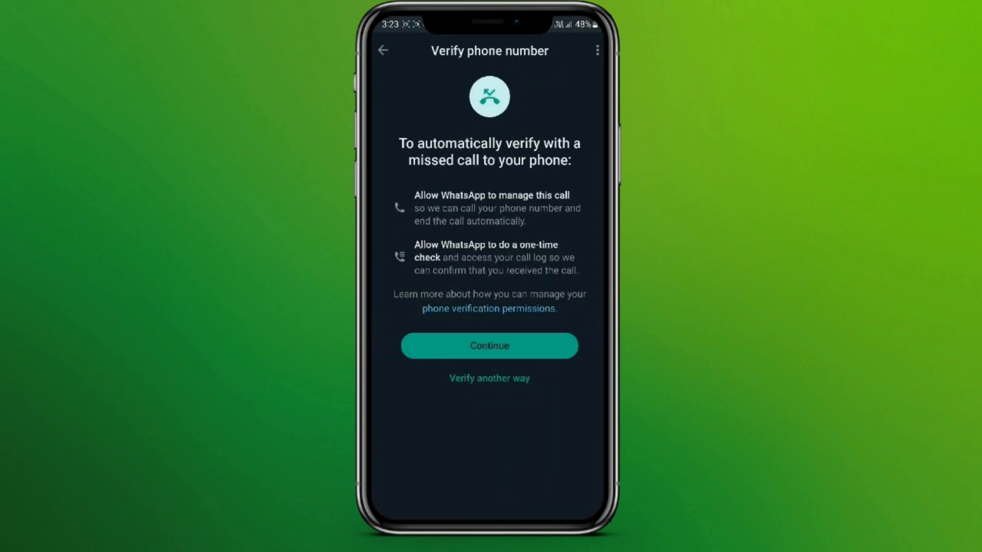
- Continue with missed-call verification and allow contacts and audio access
click(488, 346)
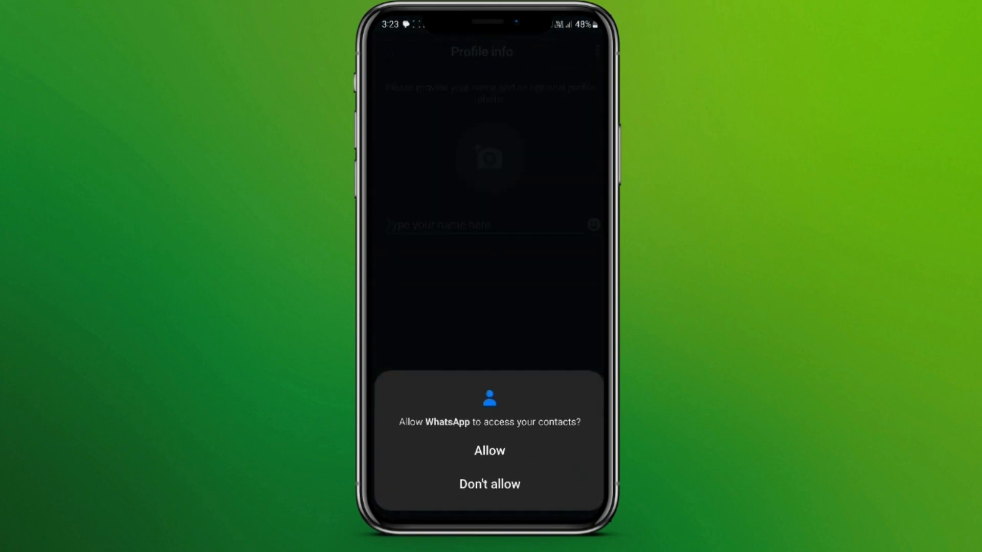
click(489, 451)
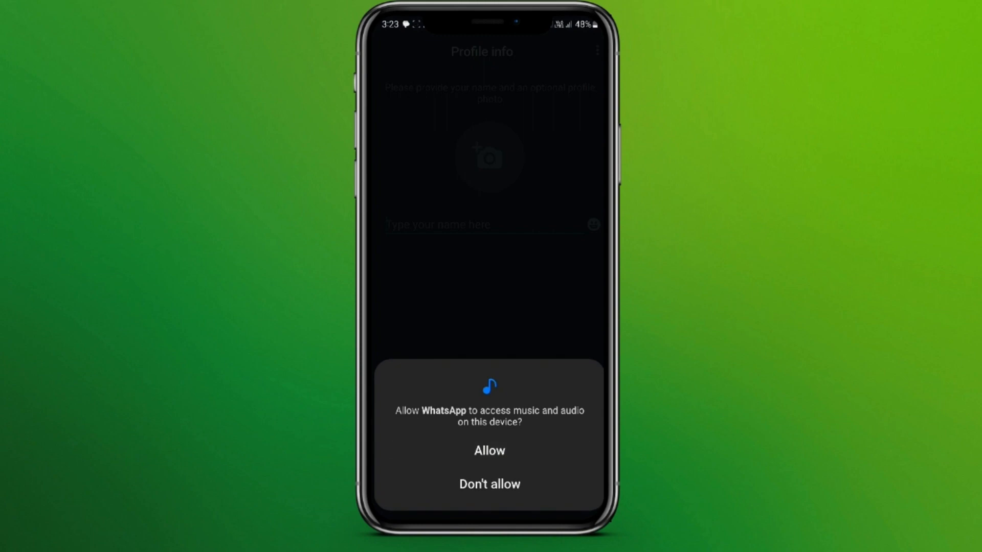
click(489, 452)
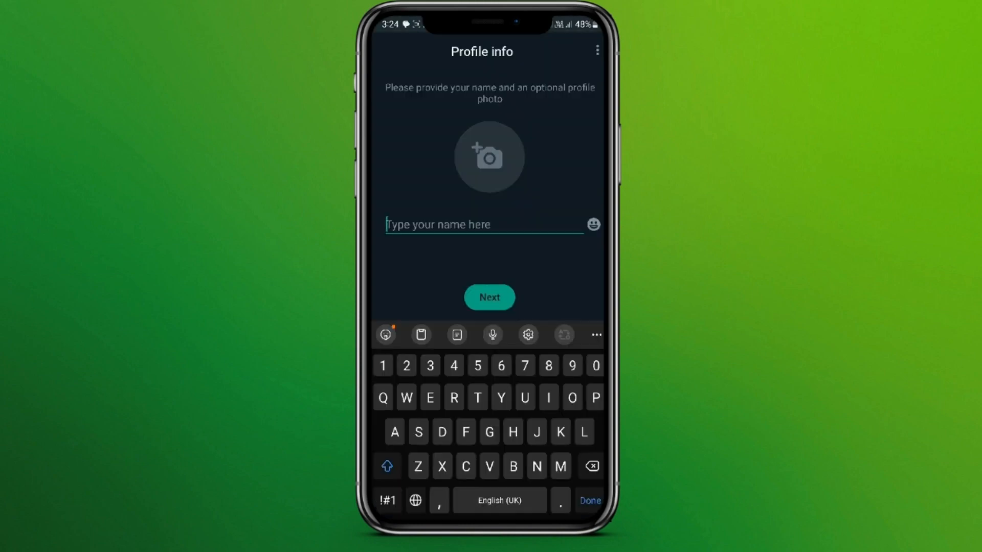
- Set the profile name to 'BHUMI' and finish setup
text(BHUMI)
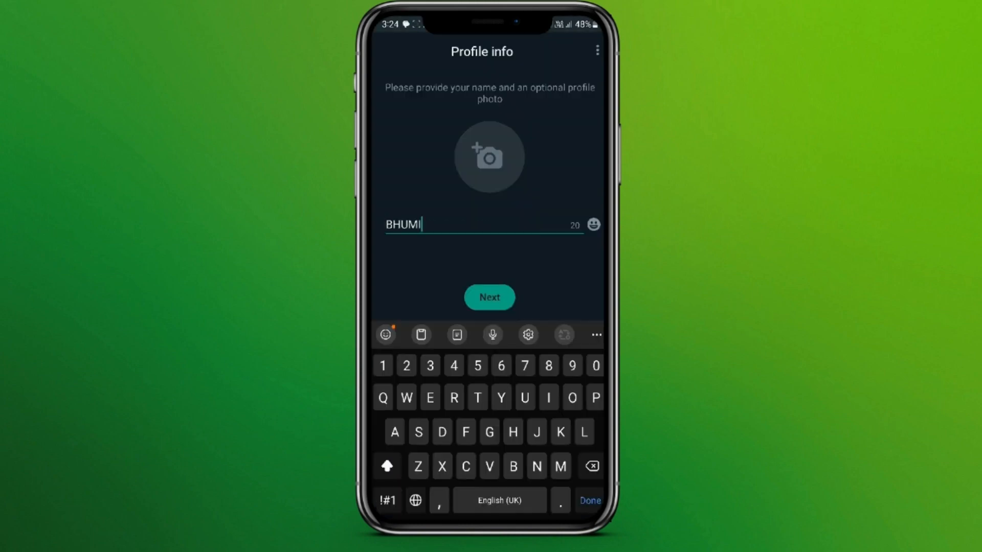
click(489, 296)
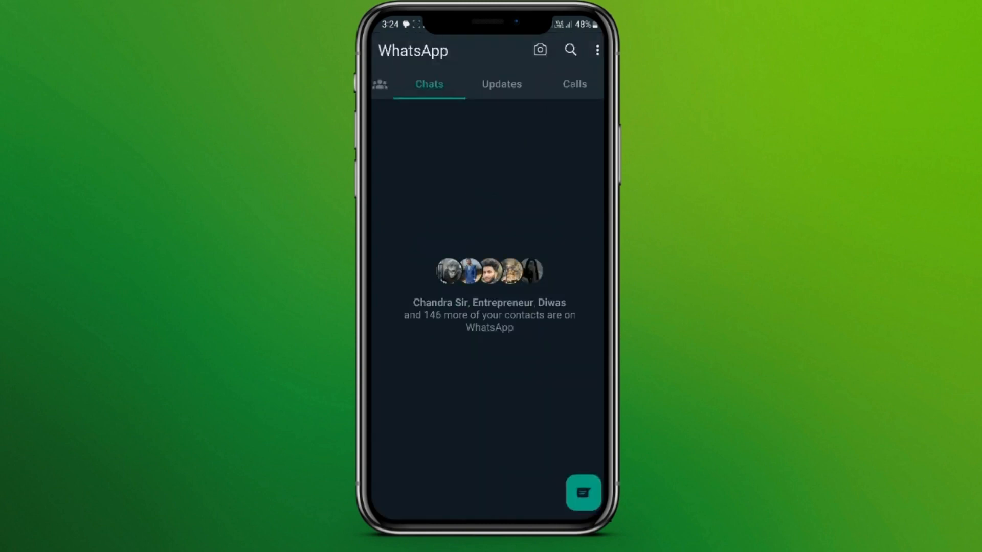